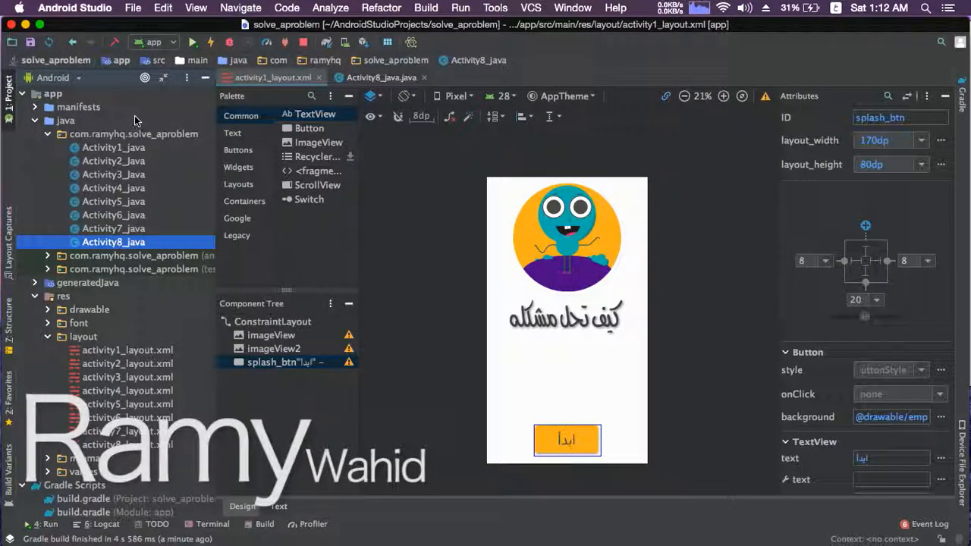
pyautogui.moveTo(118, 151)
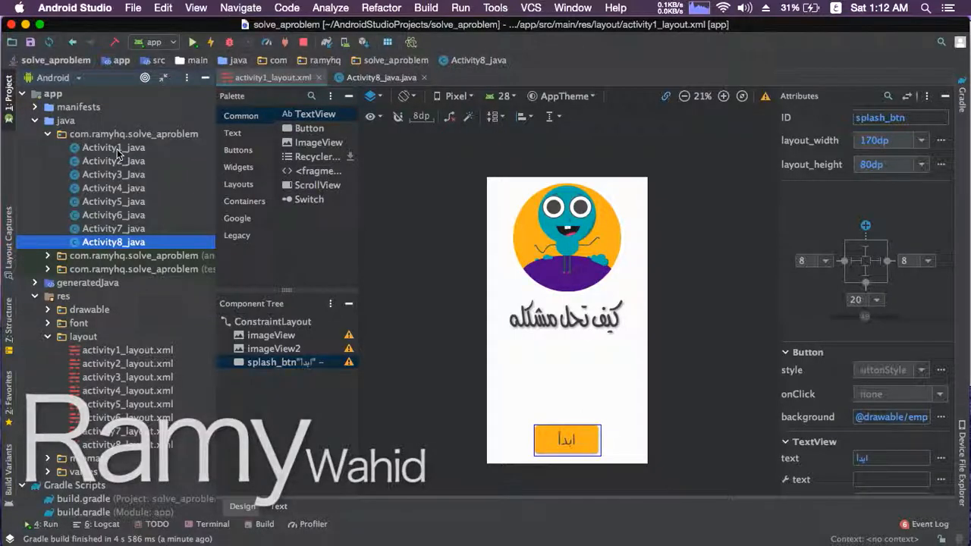
# Open activity1_layout.xml's splash design and hide the project file tree
pyautogui.click(113, 147)
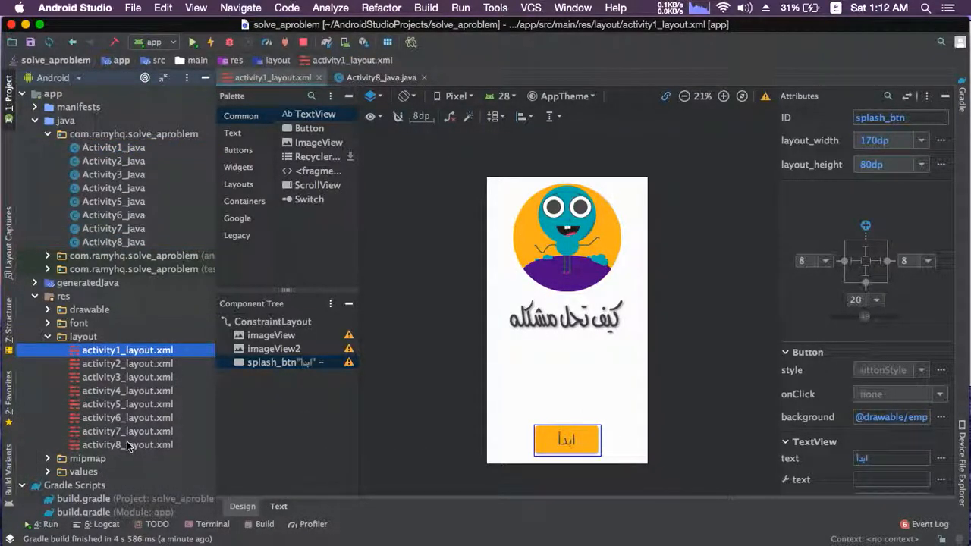
pyautogui.click(128, 445)
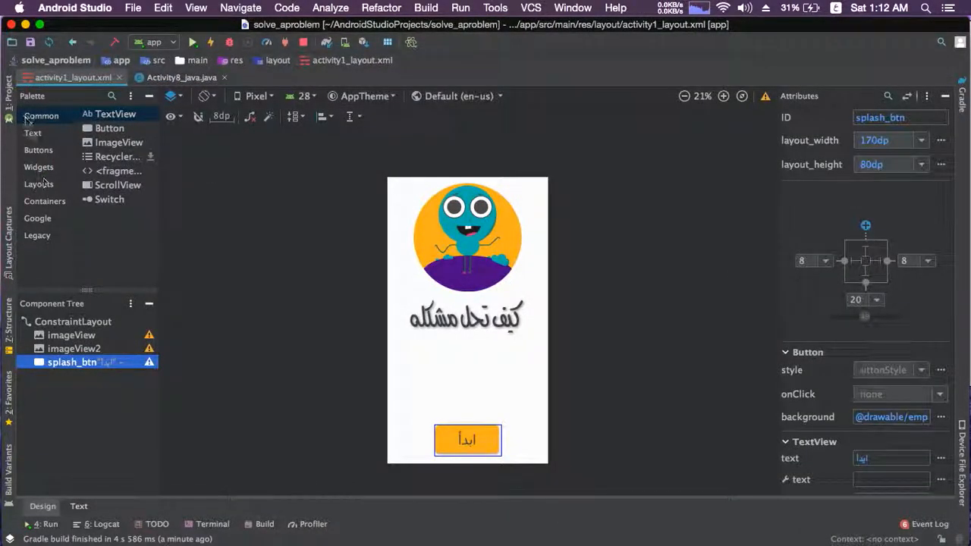
# View Activity8's onCreate click listener calling finish() and System.exit(0)
pyautogui.click(180, 77)
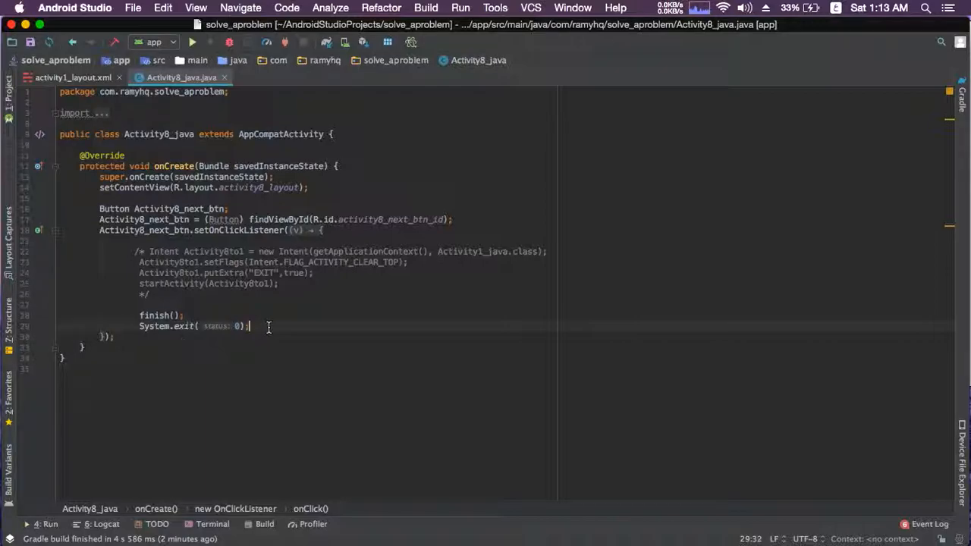
pyautogui.moveTo(321, 286)
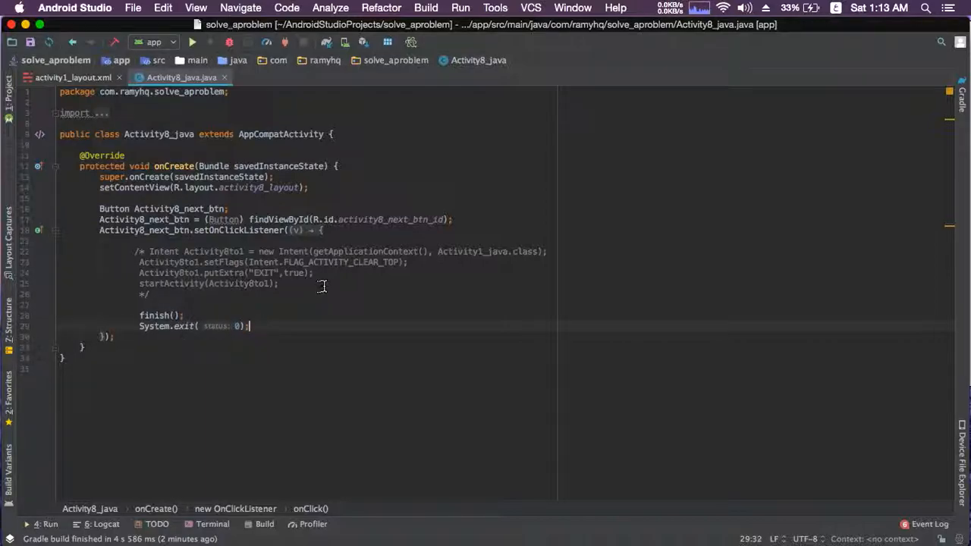
pyautogui.moveTo(453, 269)
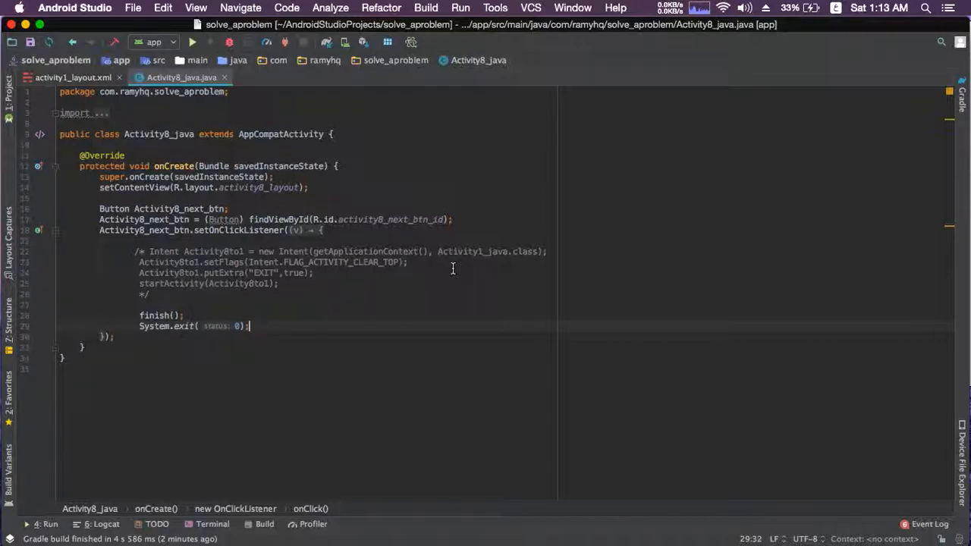
# Run the app in the emulator and tap the finish button on its final screen
pyautogui.click(192, 42)
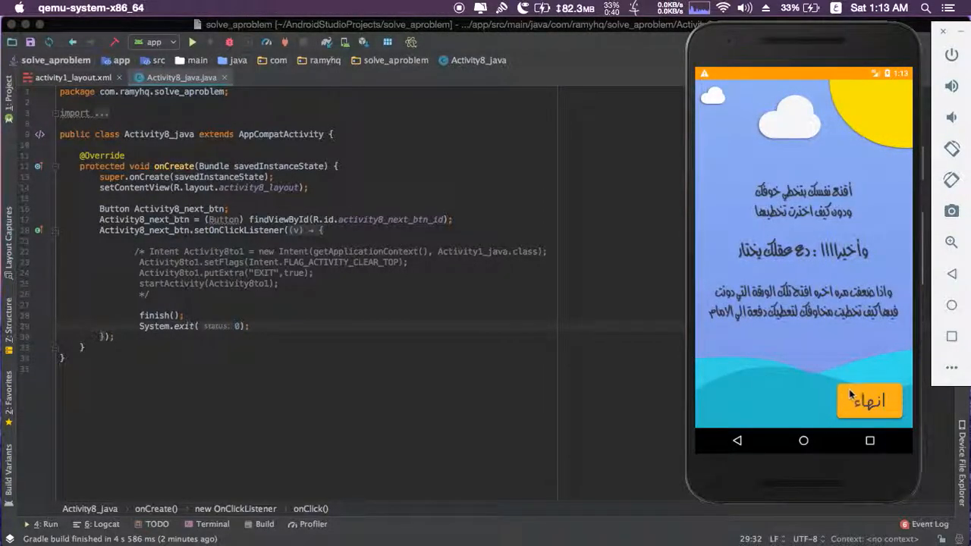
pyautogui.click(869, 401)
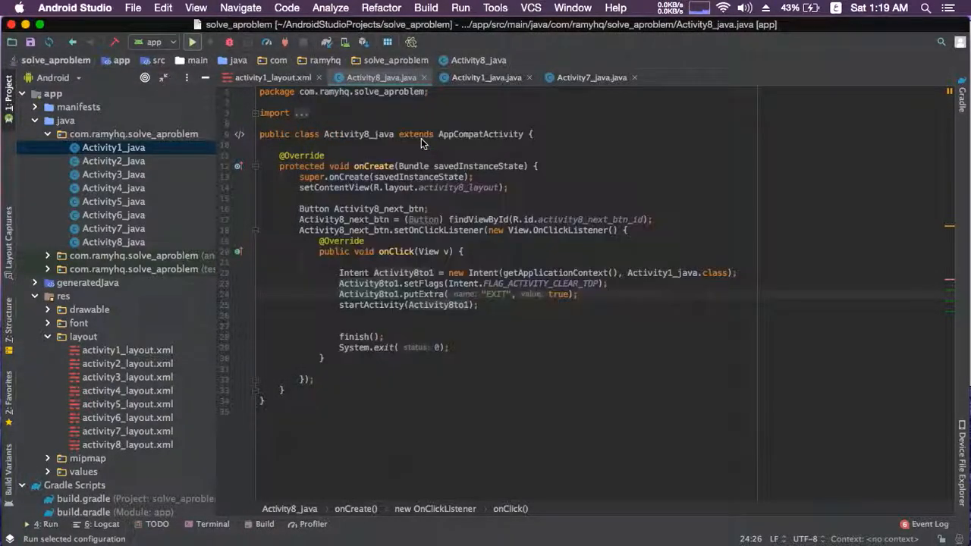
# Rebuild and launch the updated app on the emulator's splash screen
pyautogui.click(191, 41)
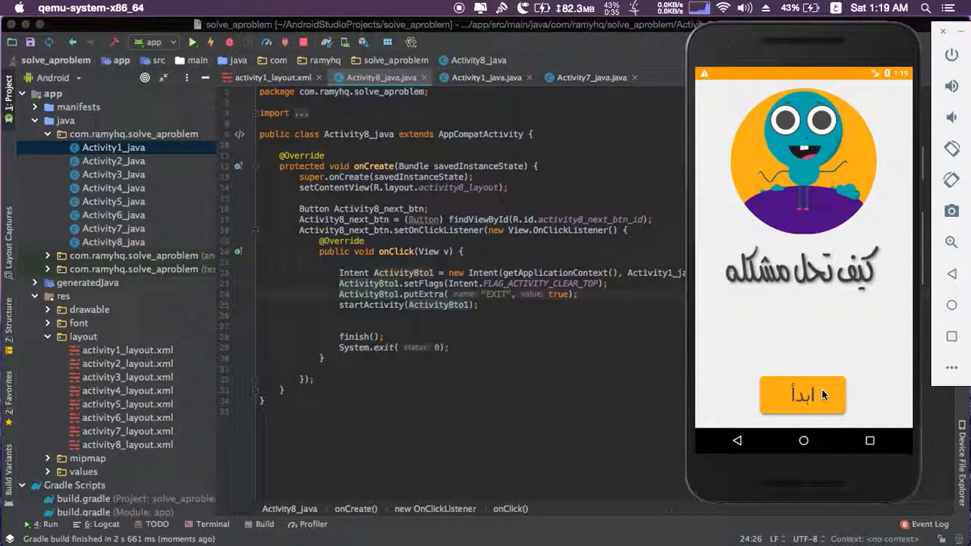
# Tap start, advance through the tip screens, then tap finish to exit the app
pyautogui.click(803, 395)
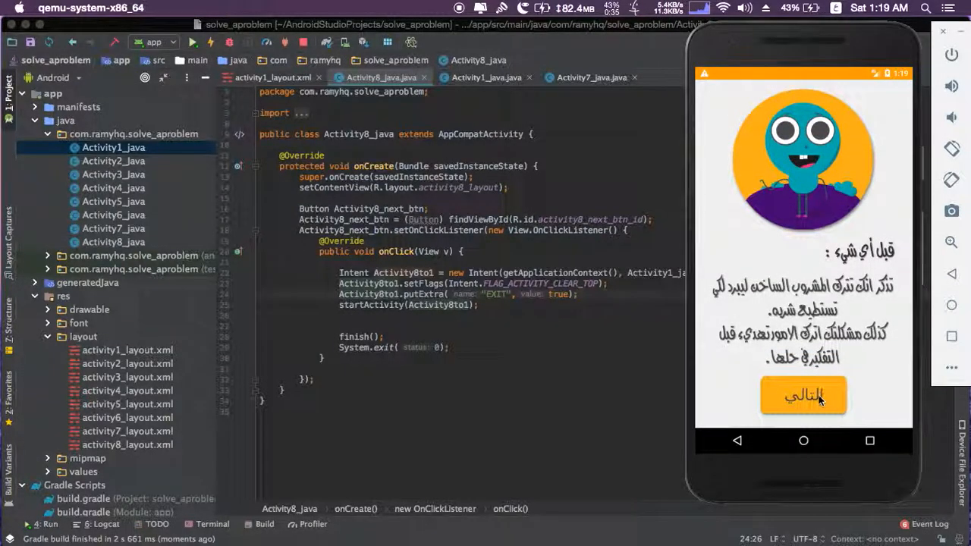
pyautogui.click(804, 395)
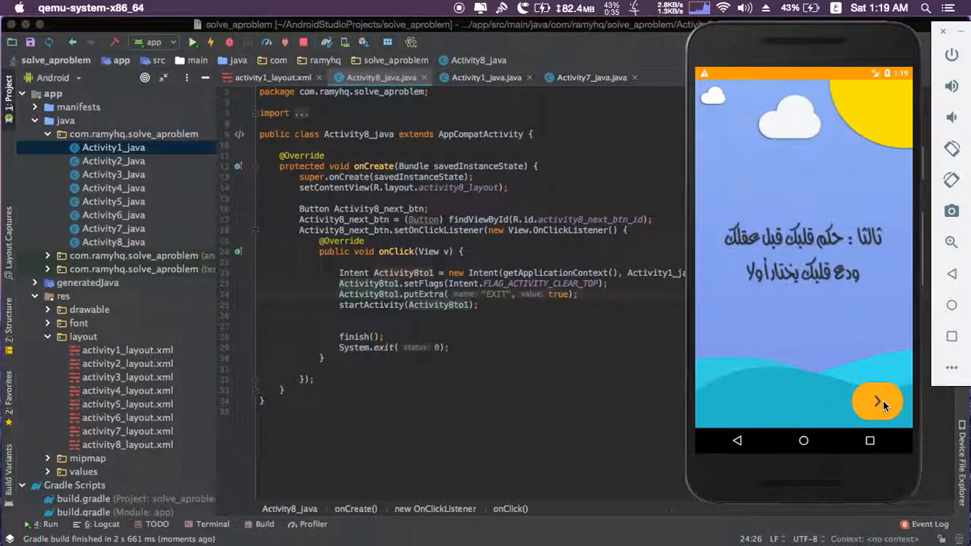
pyautogui.click(878, 402)
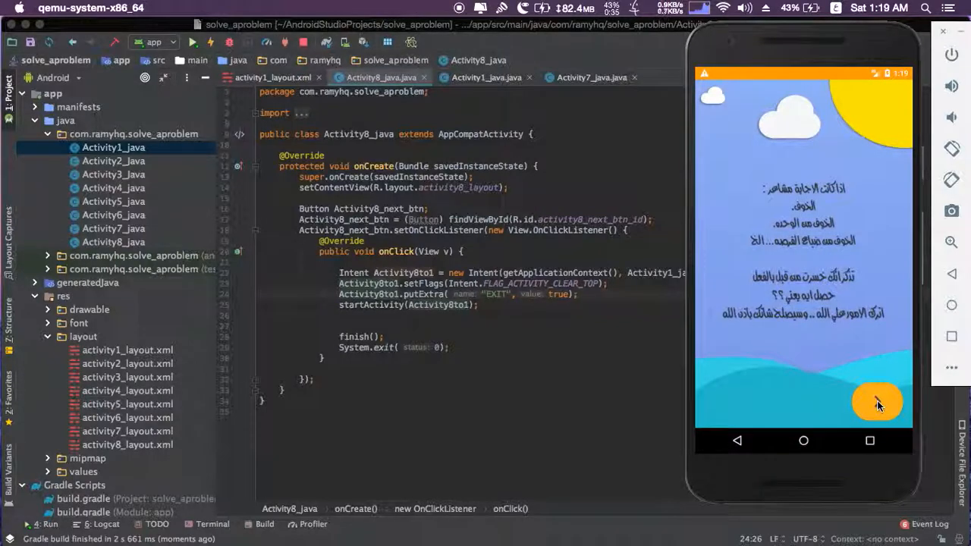
pyautogui.click(878, 402)
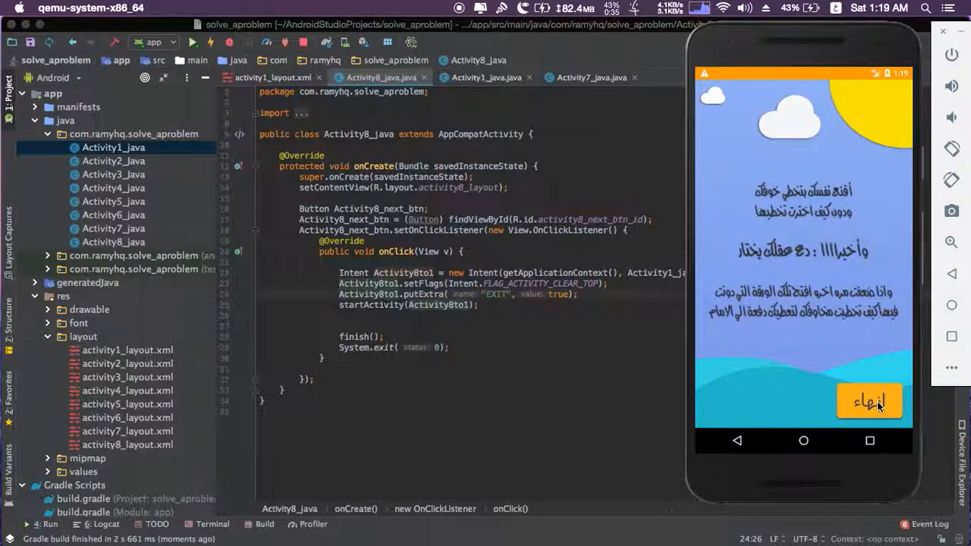
pyautogui.click(869, 401)
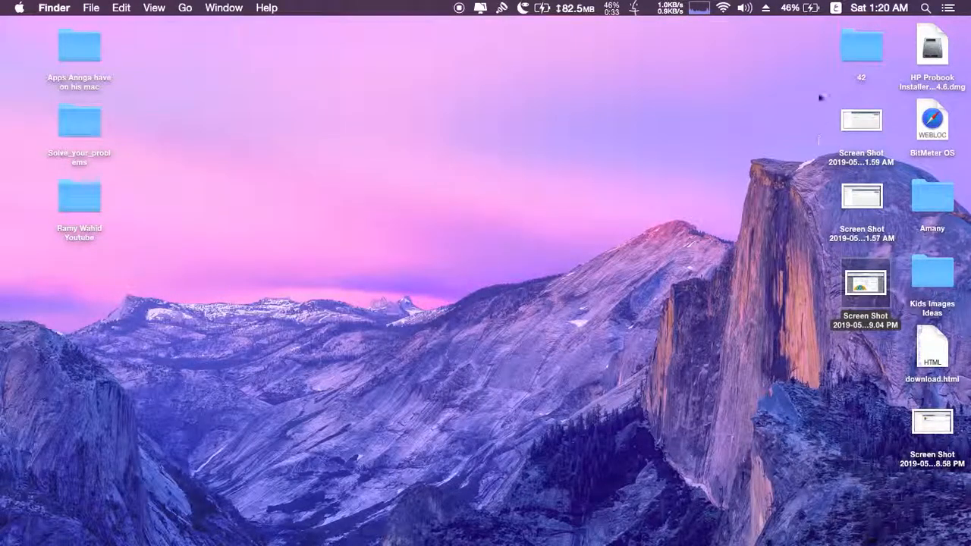
pyautogui.moveTo(777, 120)
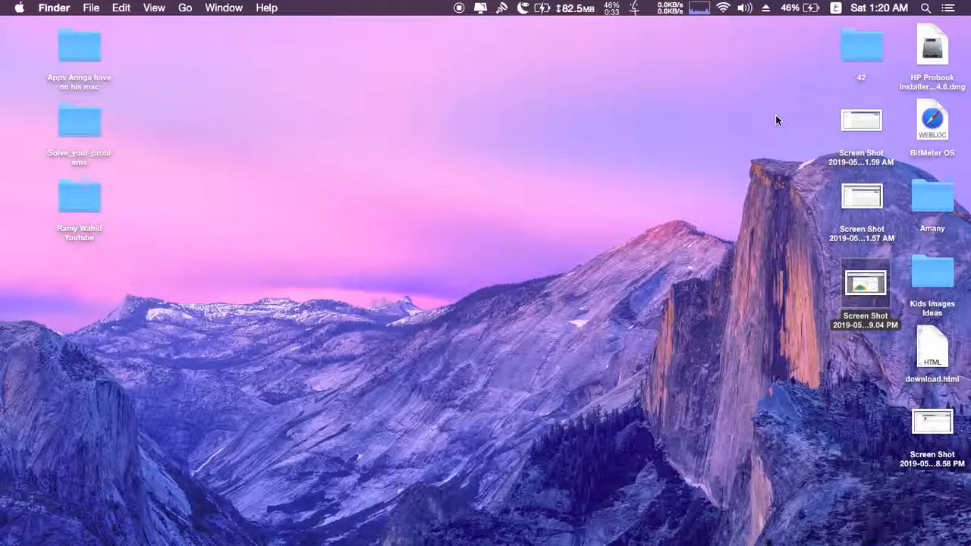